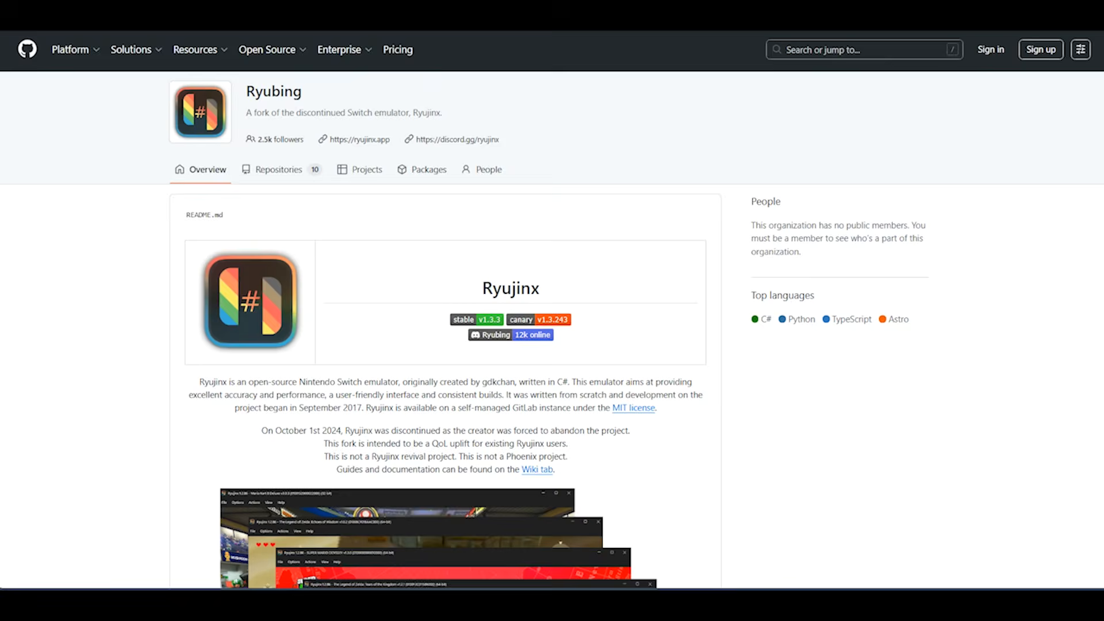
pyautogui.moveTo(497, 328)
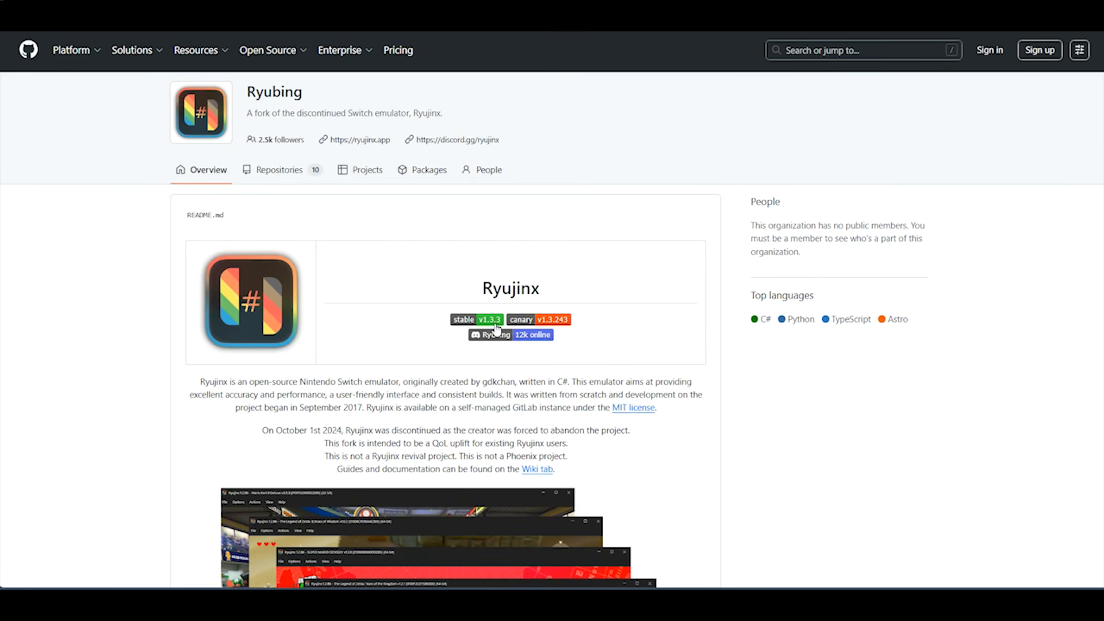
# - Follow the README's 'stable v1.3.3' badge to the Ryujinx 1.3.3 release page
pyautogui.click(489, 320)
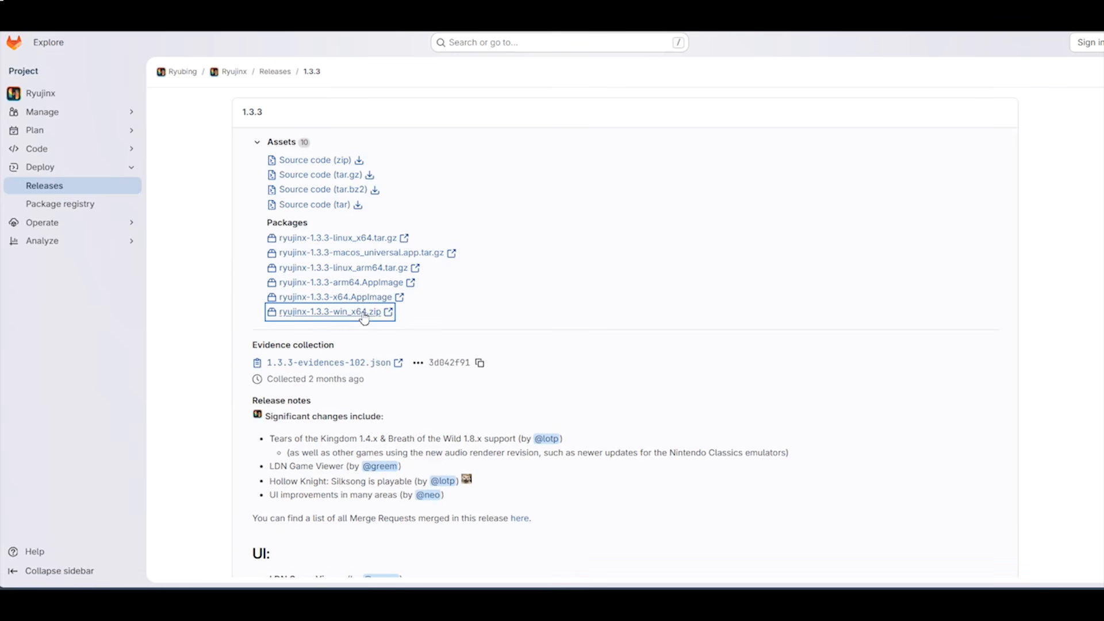
# - Download ryujinx-1.3.3-win_x64.zip from the release's Assets > Packages list
pyautogui.click(328, 312)
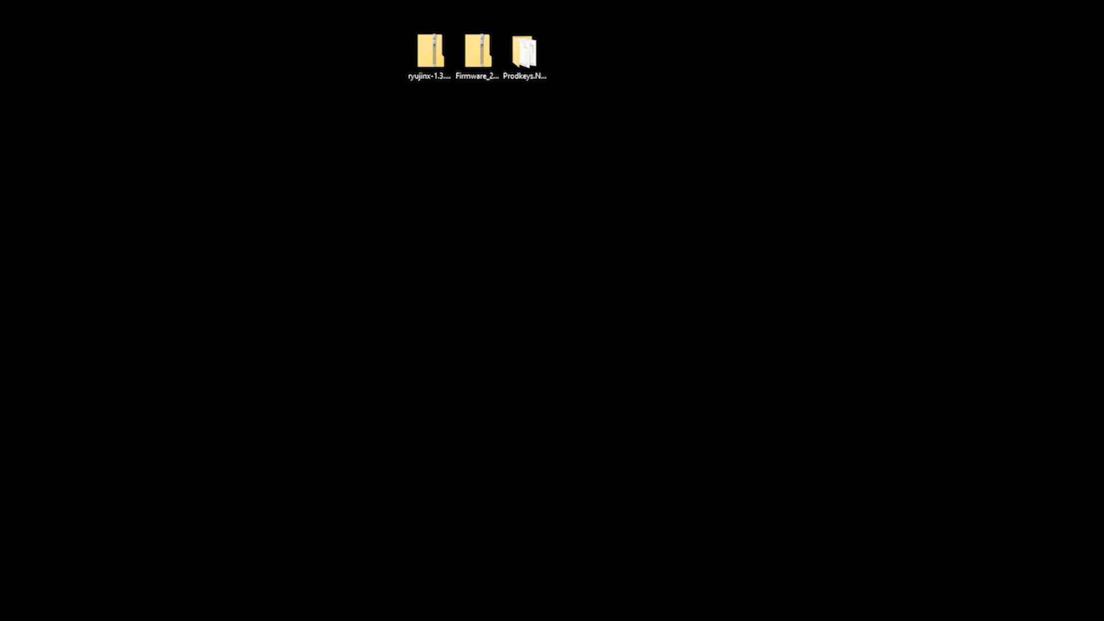
# - Extract the Ryujinx zip via 7-Zip into a ryujinx-1.3.3-win_x64 folder on the desktop
pyautogui.rightClick(429, 53)
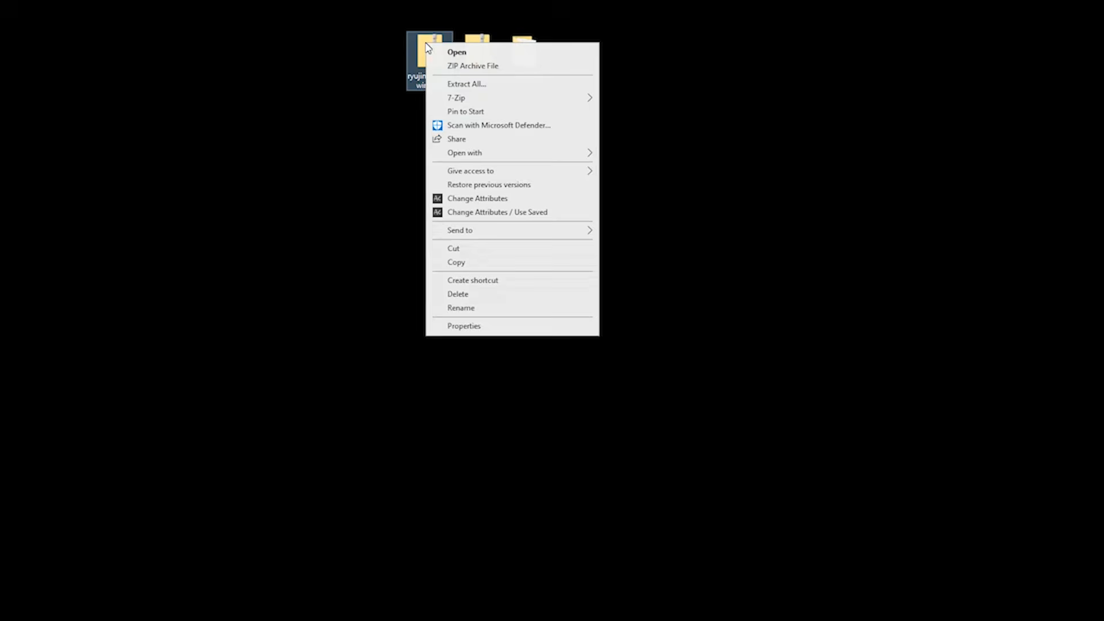
pyautogui.moveTo(466, 84)
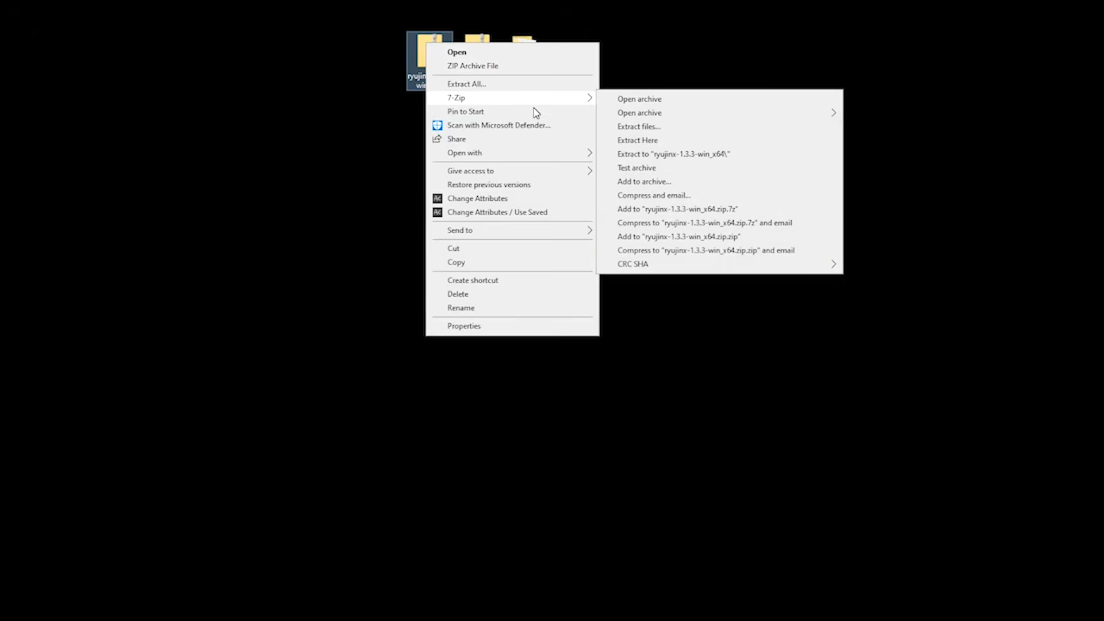
pyautogui.click(673, 153)
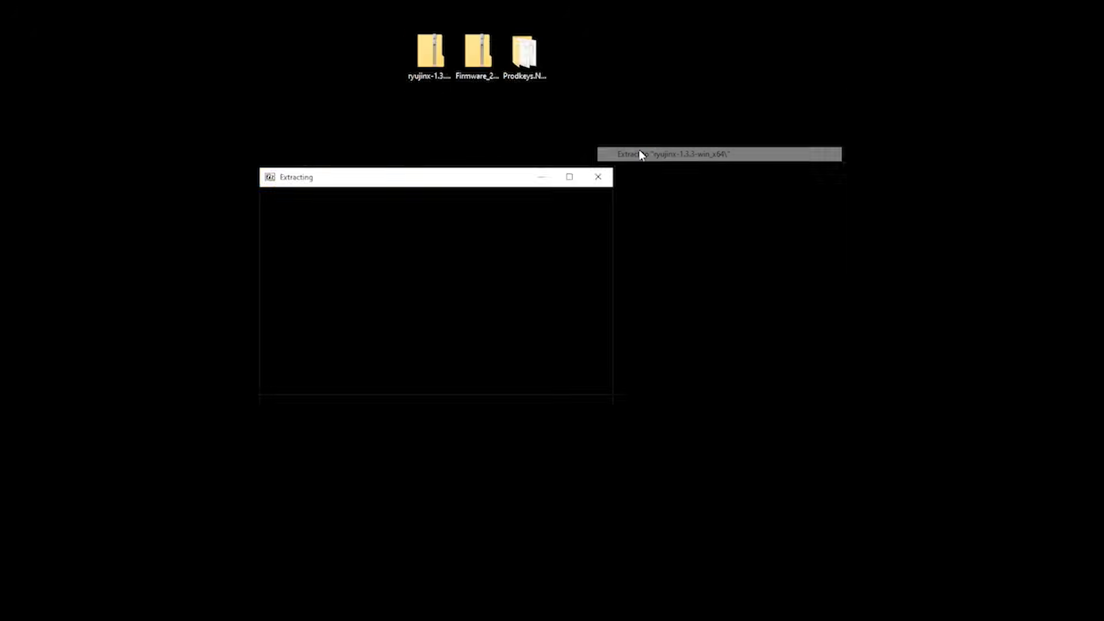
pyautogui.rightClick(429, 53)
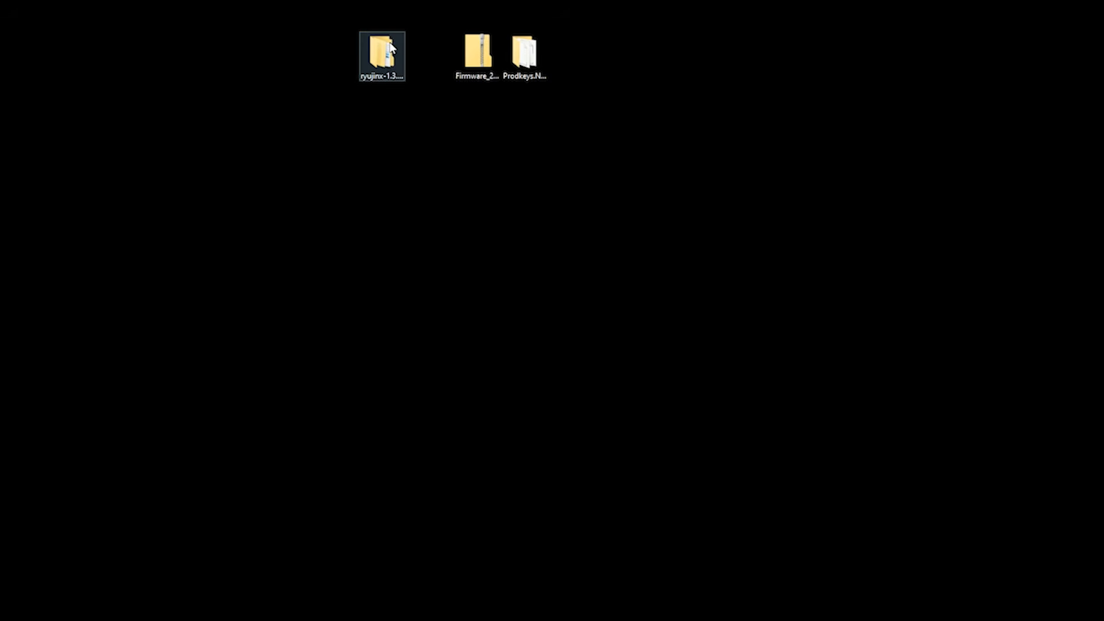
# - Enter the extracted folder's publish subfolder and launch Ryujinx.exe
pyautogui.doubleClick(380, 53)
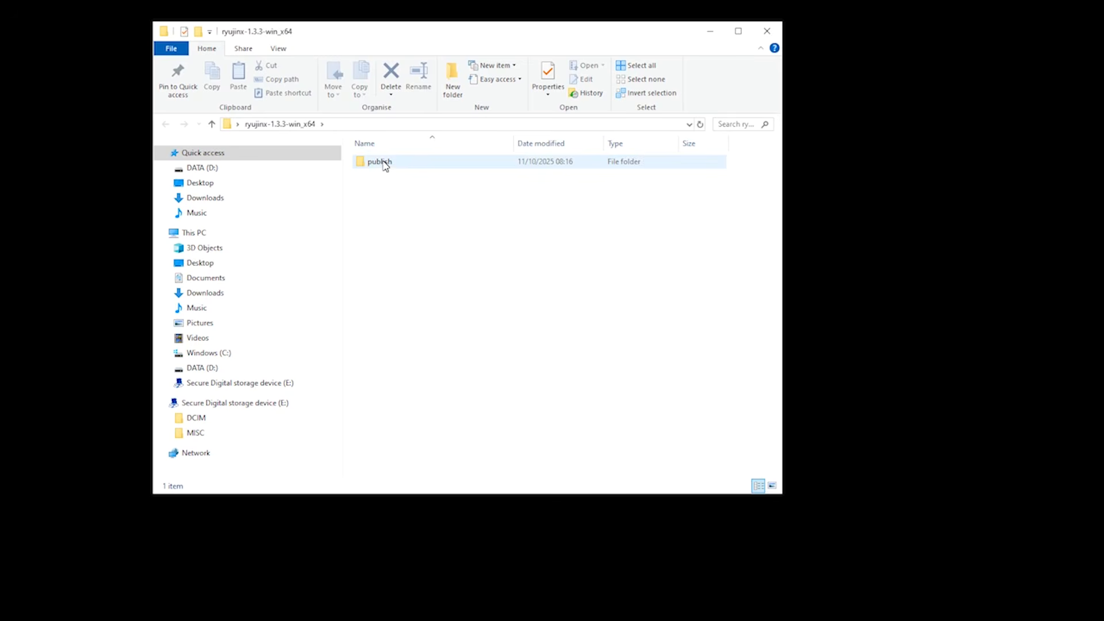
pyautogui.doubleClick(379, 161)
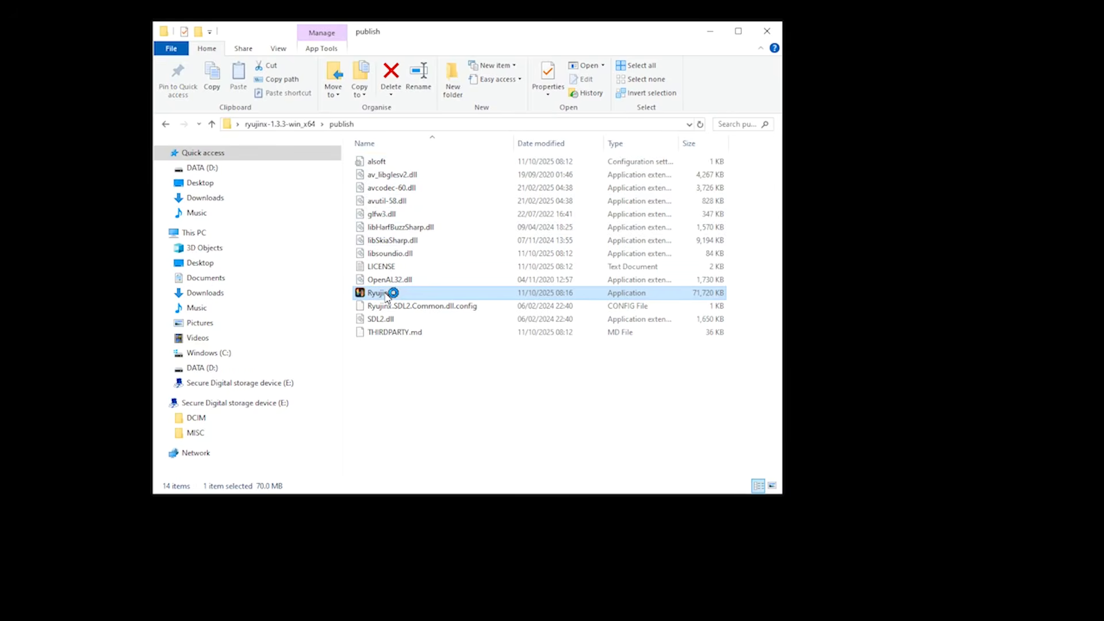
pyautogui.doubleClick(380, 292)
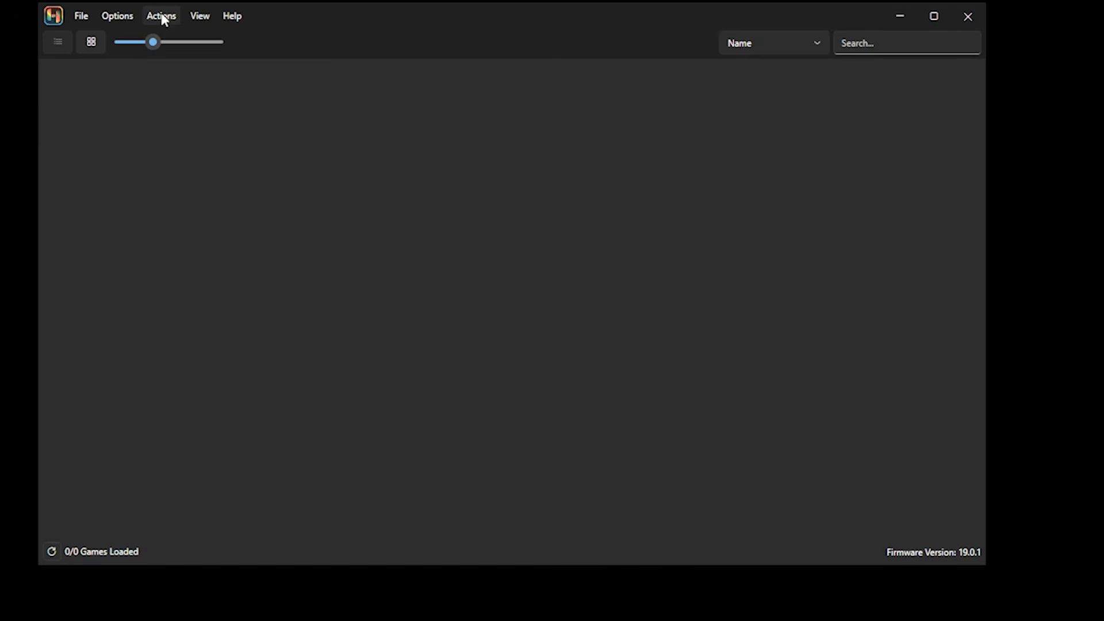
# - Install the prod keys file through Actions > Install Keys (.KEYS) and confirm
pyautogui.click(161, 15)
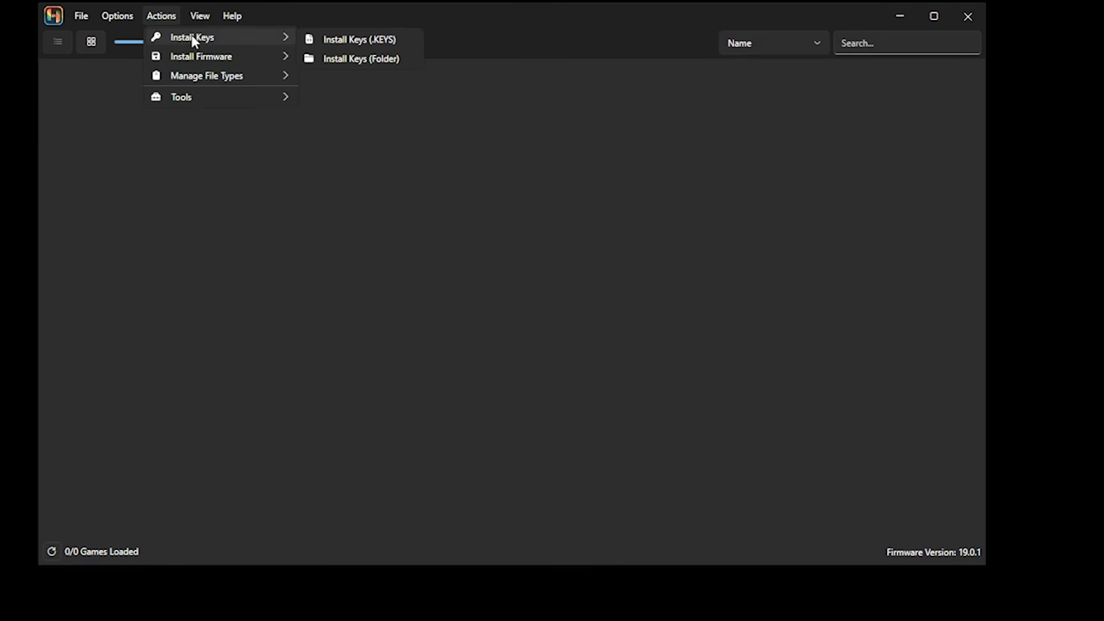
pyautogui.click(345, 46)
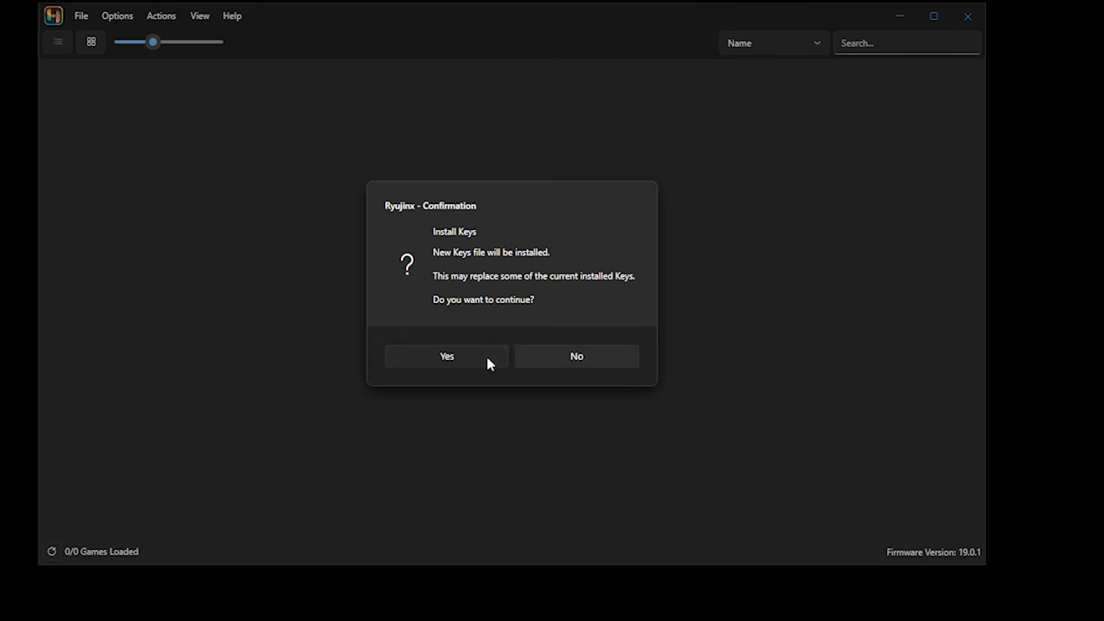
pyautogui.click(446, 355)
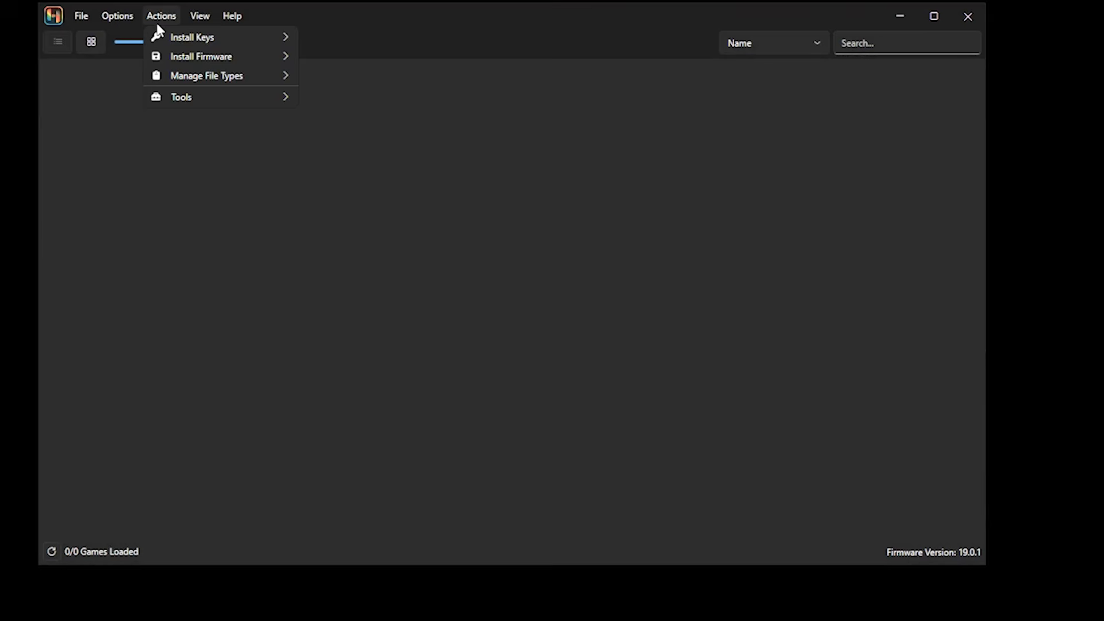
pyautogui.moveTo(201, 57)
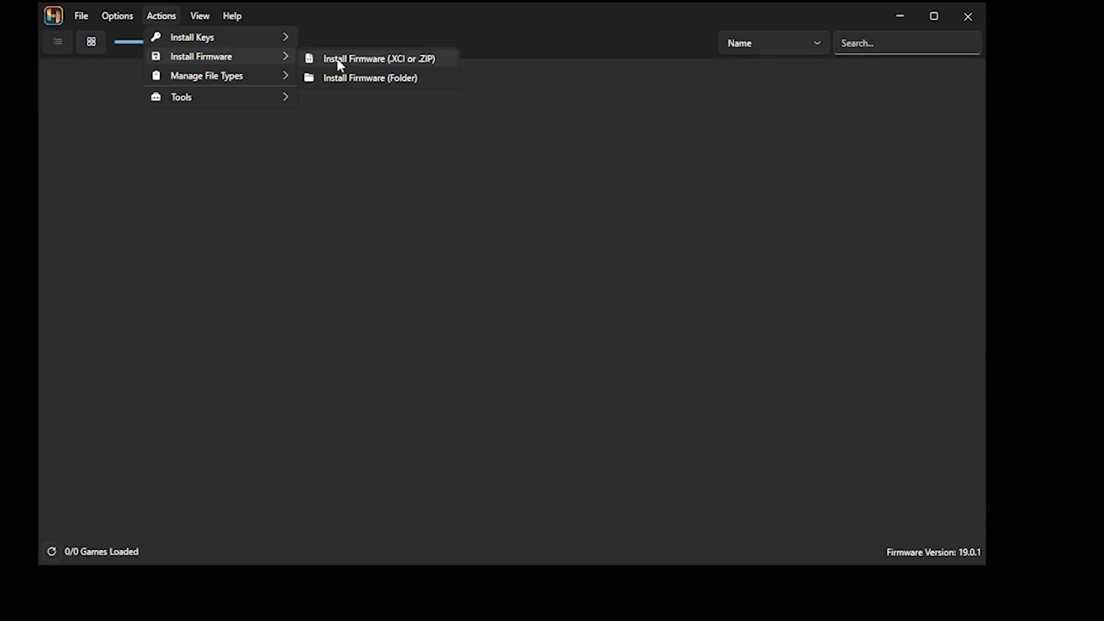
# - Install Firmware_21.1.0 from its archive, replacing 19.0.1, and dismiss the success notice
pyautogui.click(378, 59)
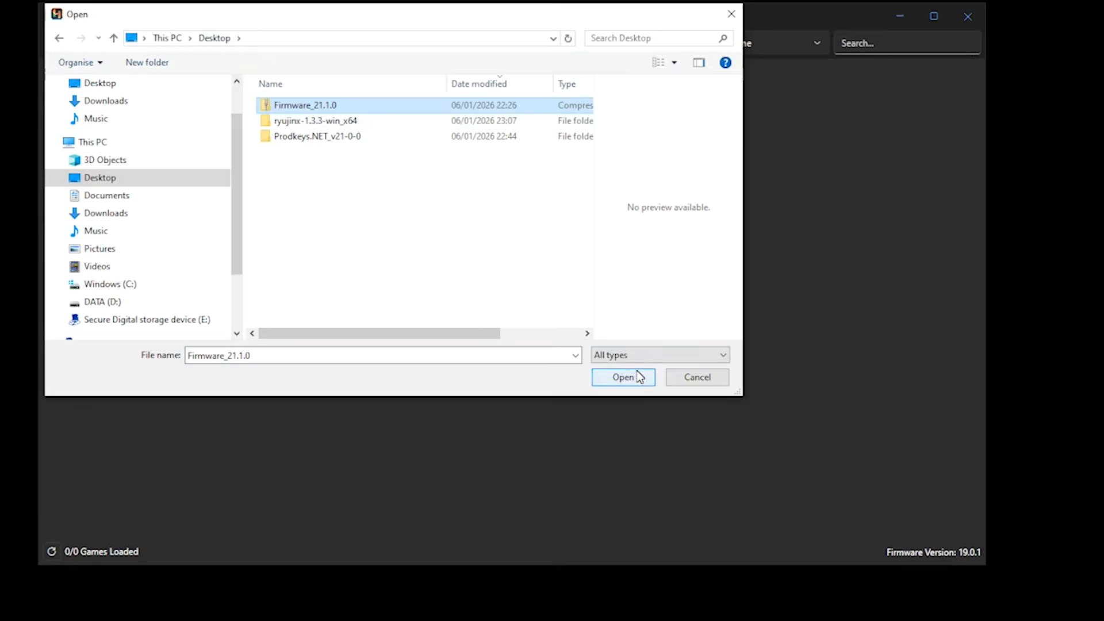
pyautogui.click(623, 377)
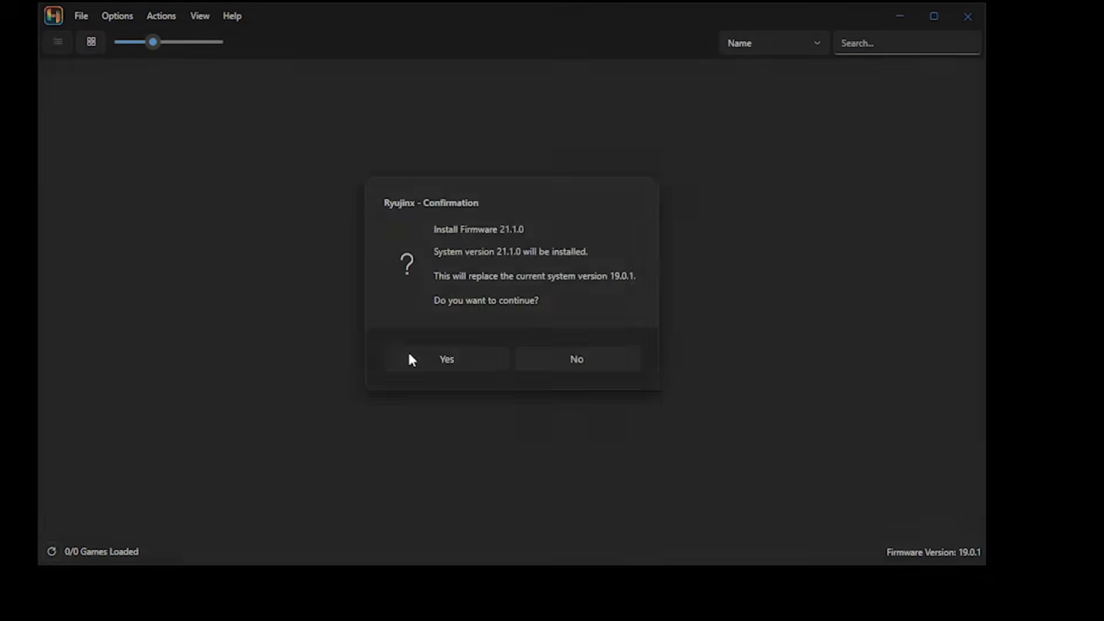
pyautogui.click(447, 359)
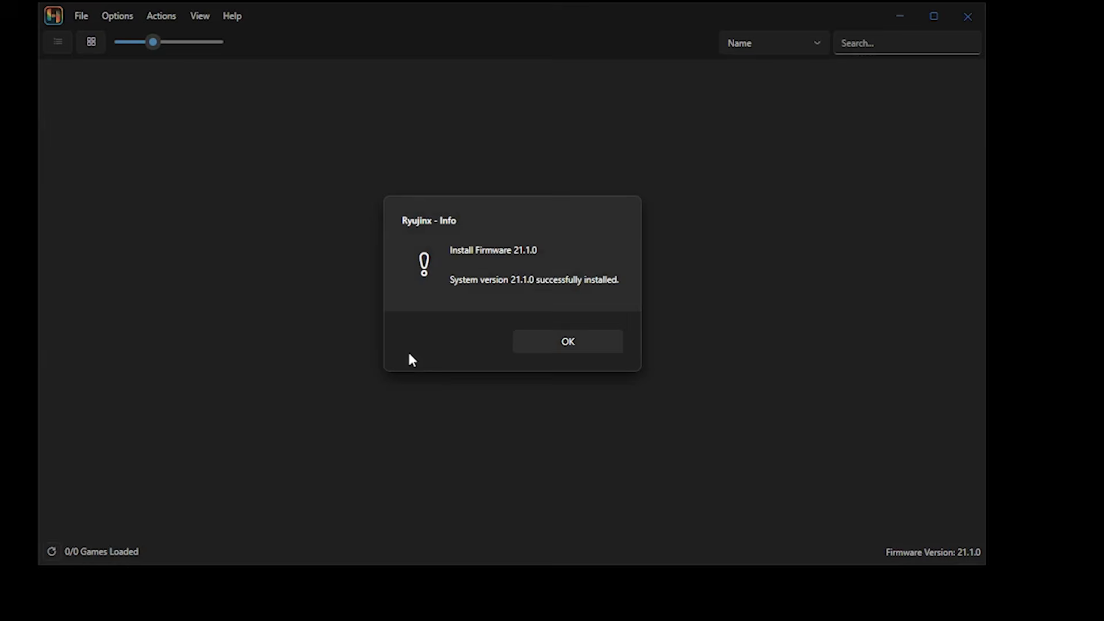
pyautogui.click(567, 342)
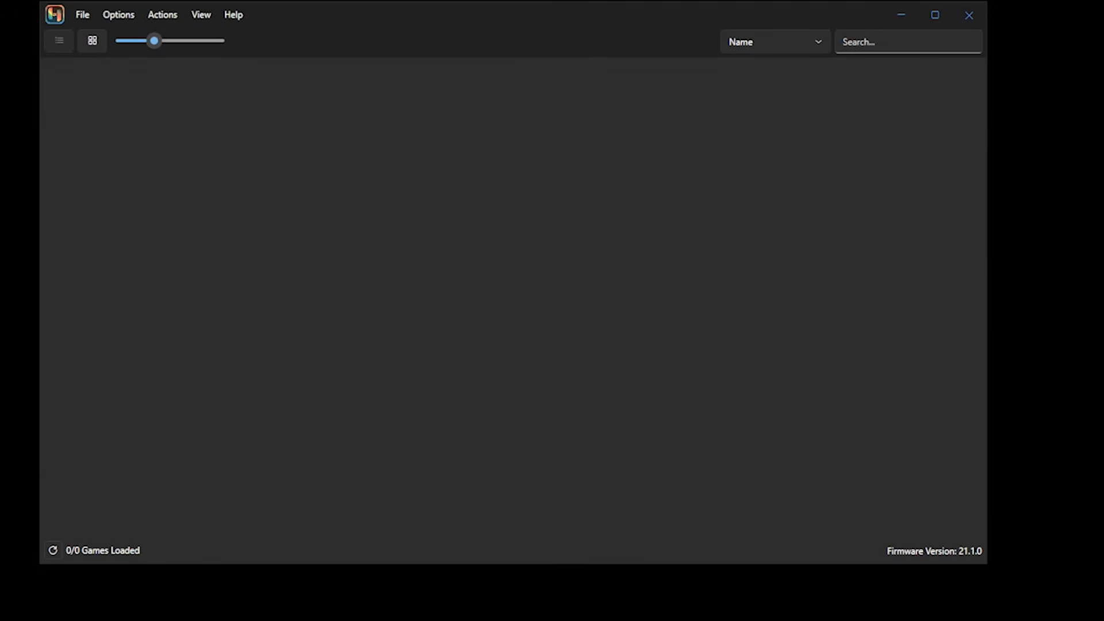
# - In Settings > Interface, add D:\Emulator Games\Switch to the game directories list
pyautogui.click(117, 14)
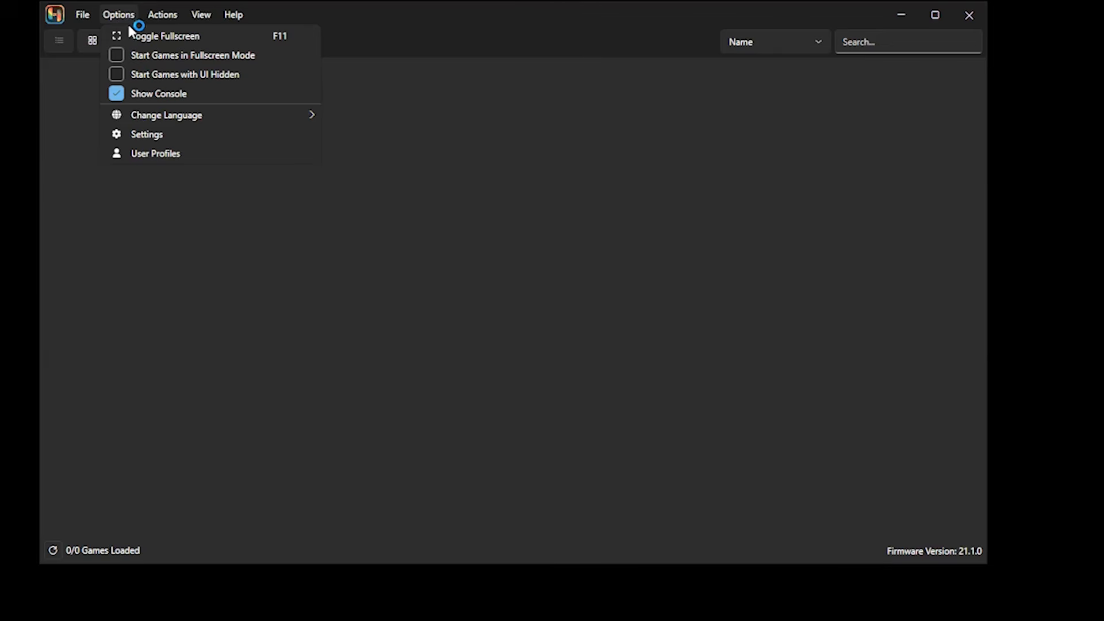
pyautogui.click(147, 135)
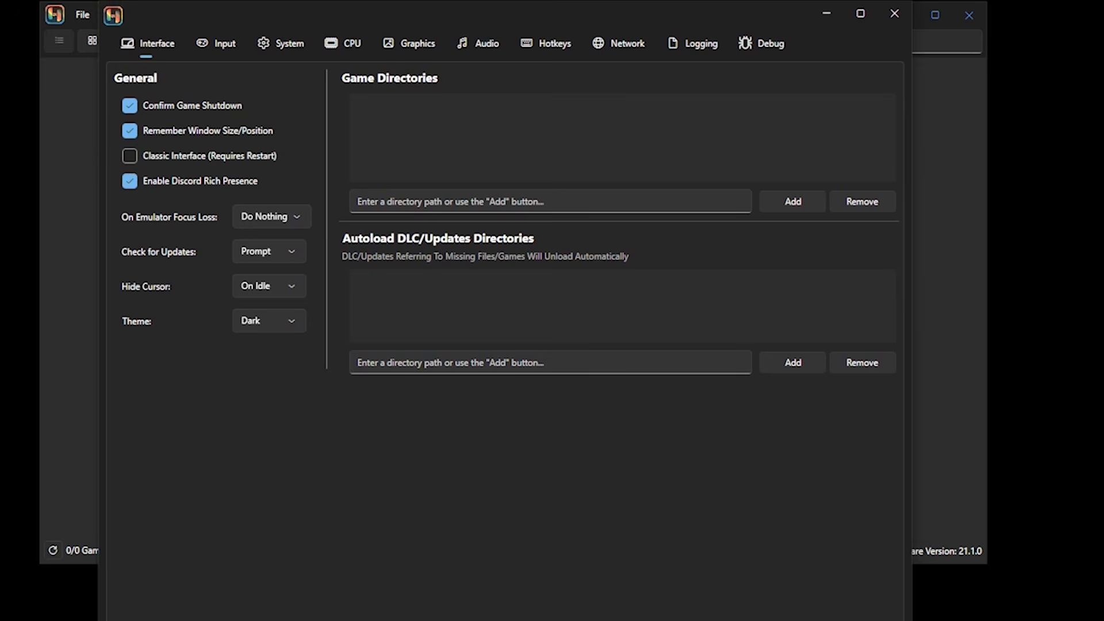
pyautogui.moveTo(820, 192)
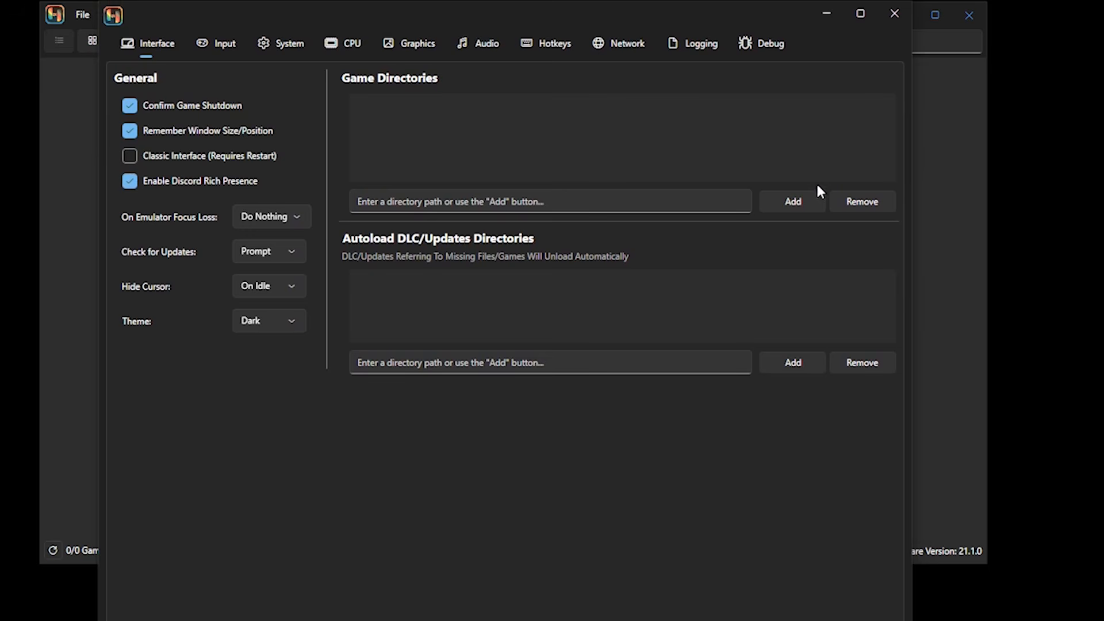
pyautogui.click(792, 202)
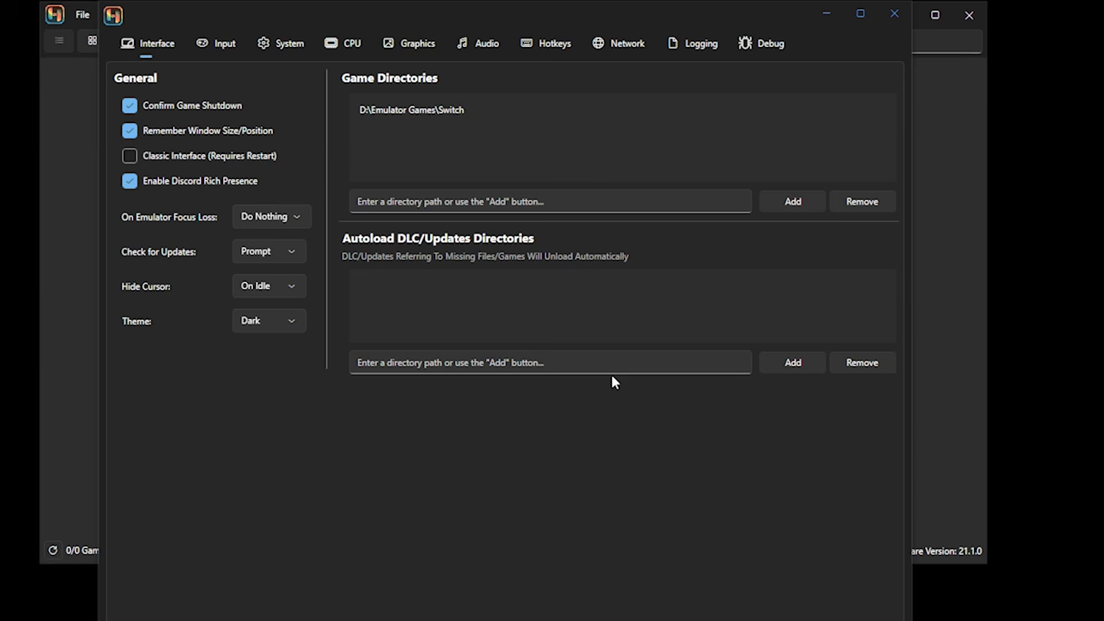
pyautogui.moveTo(754, 402)
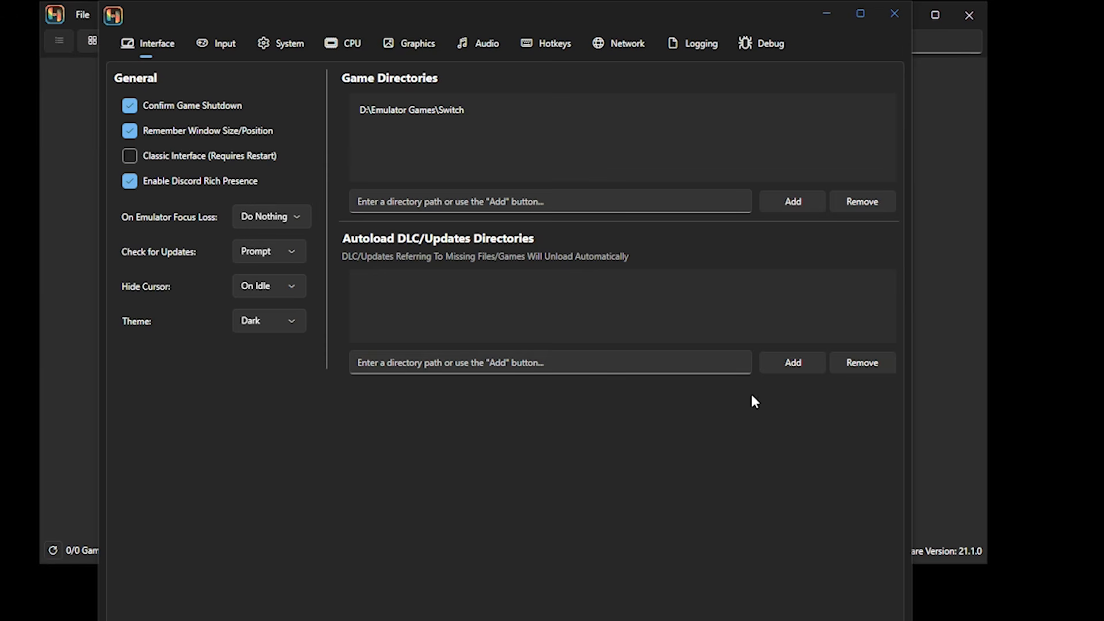
pyautogui.moveTo(789, 392)
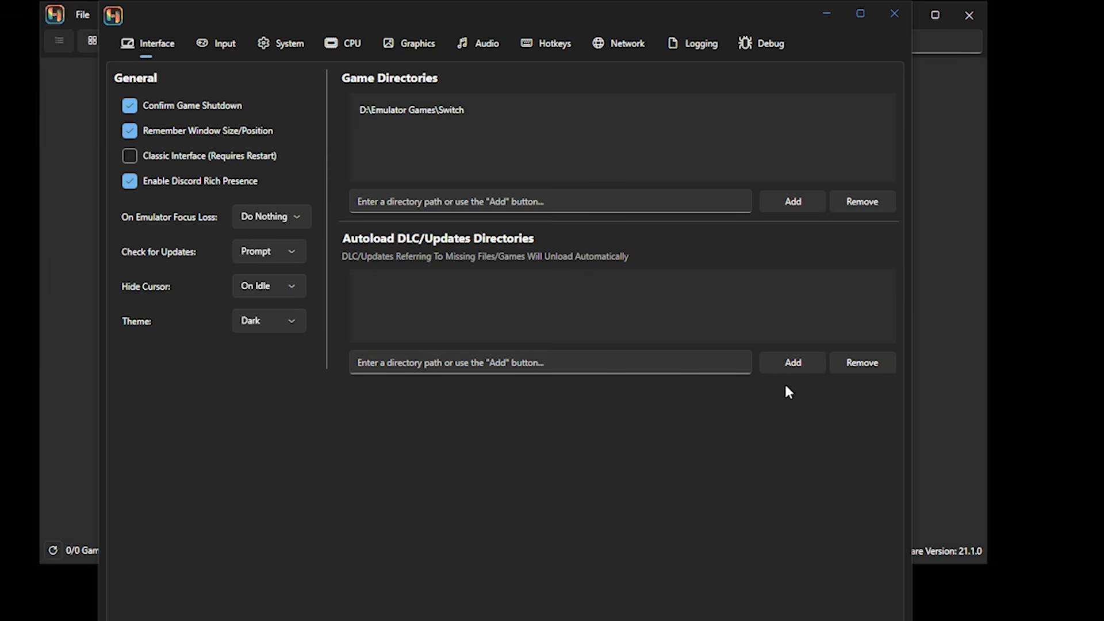
pyautogui.moveTo(789, 394)
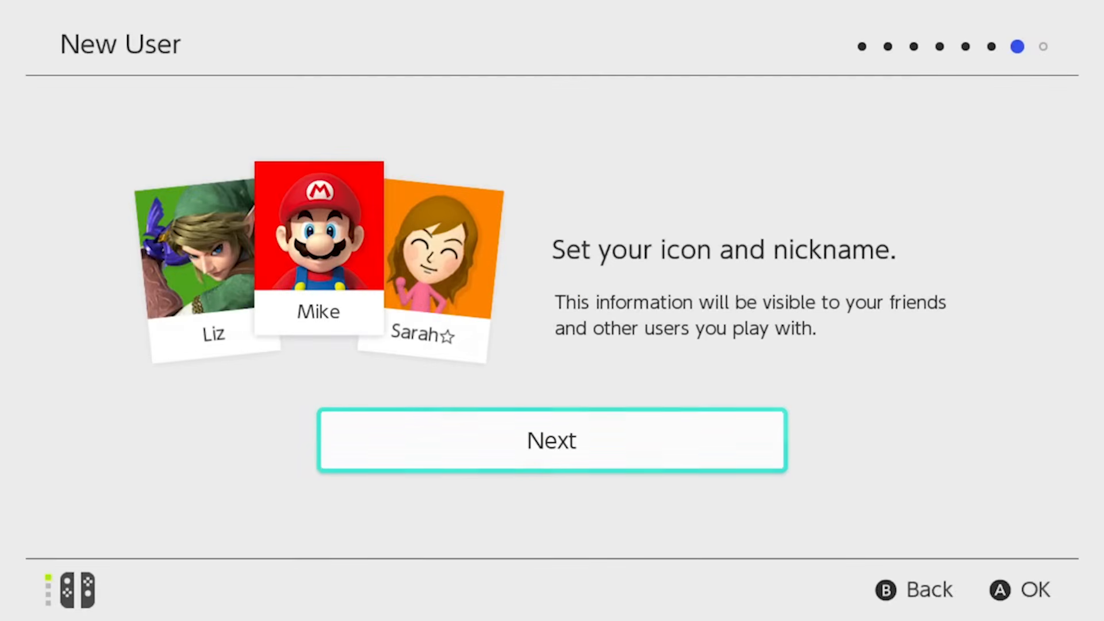
pyautogui.click(551, 439)
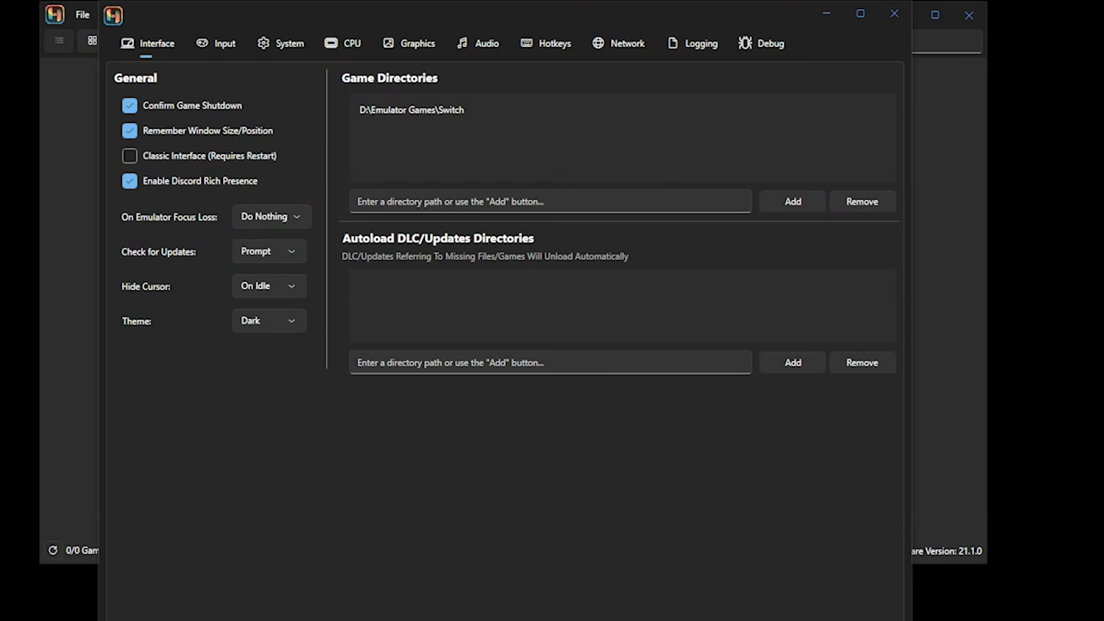
# - In the Input settings, rebind Player 1's A button to a newly pressed controller input
pyautogui.click(245, 43)
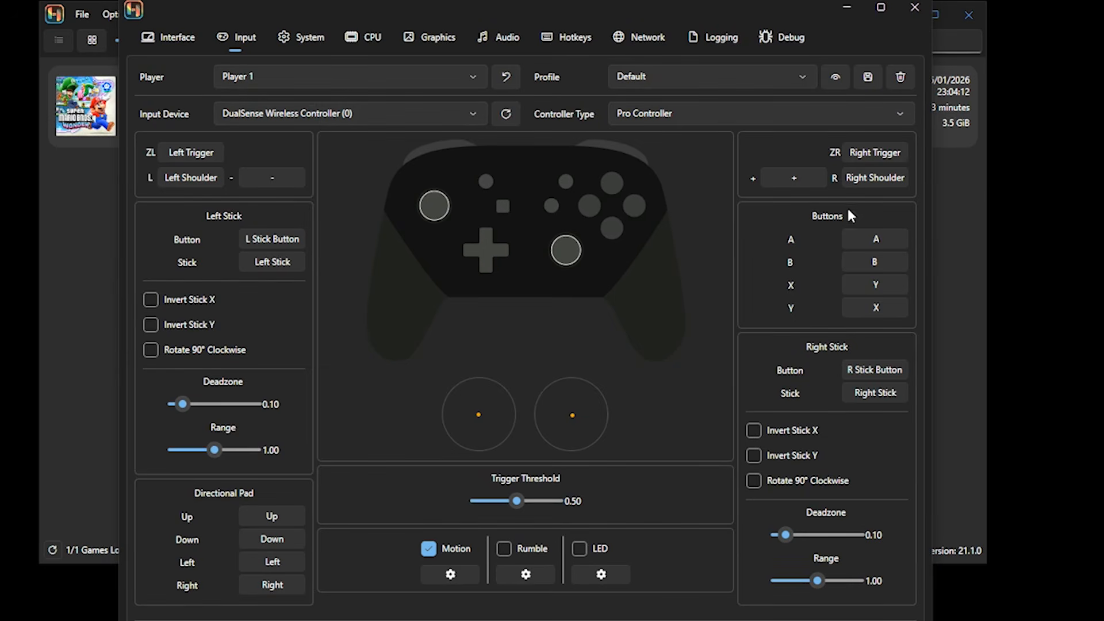
pyautogui.moveTo(861, 233)
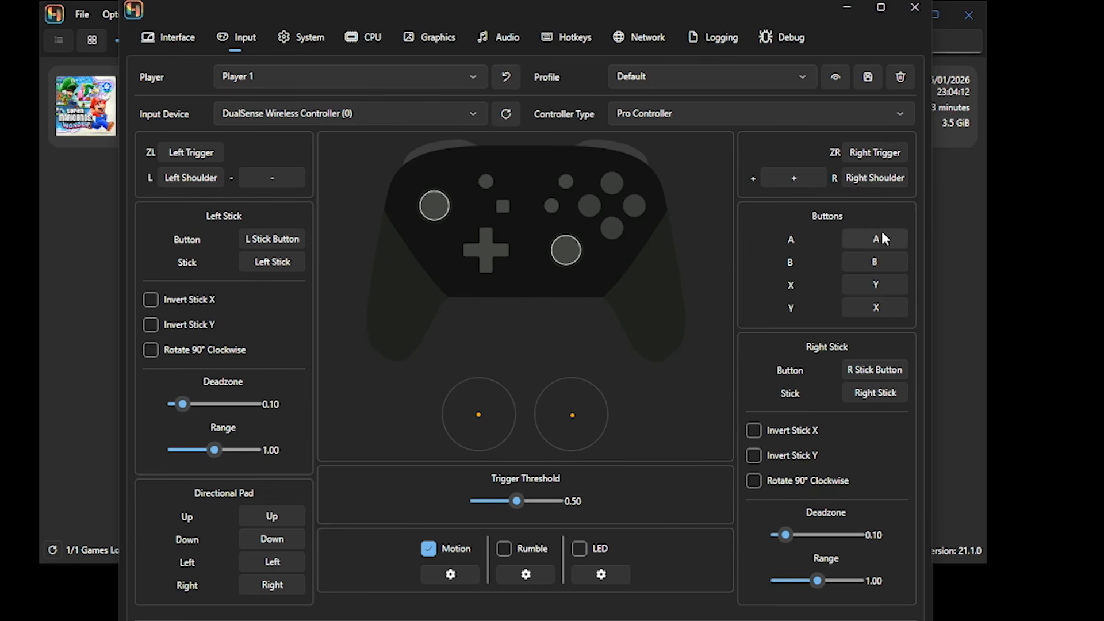
pyautogui.click(874, 239)
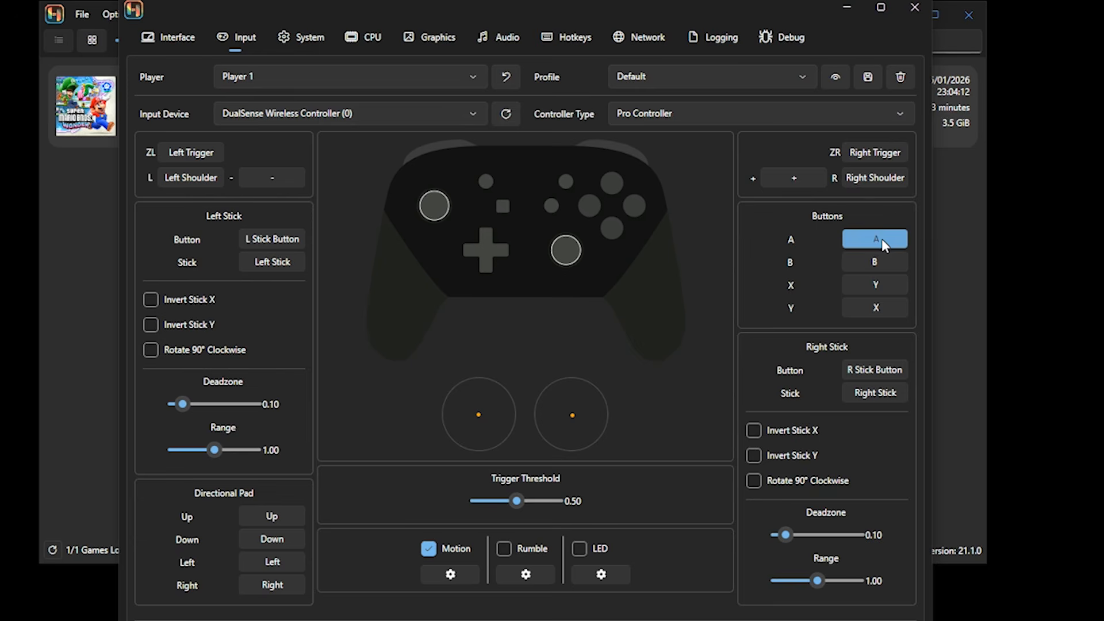
pyautogui.click(875, 239)
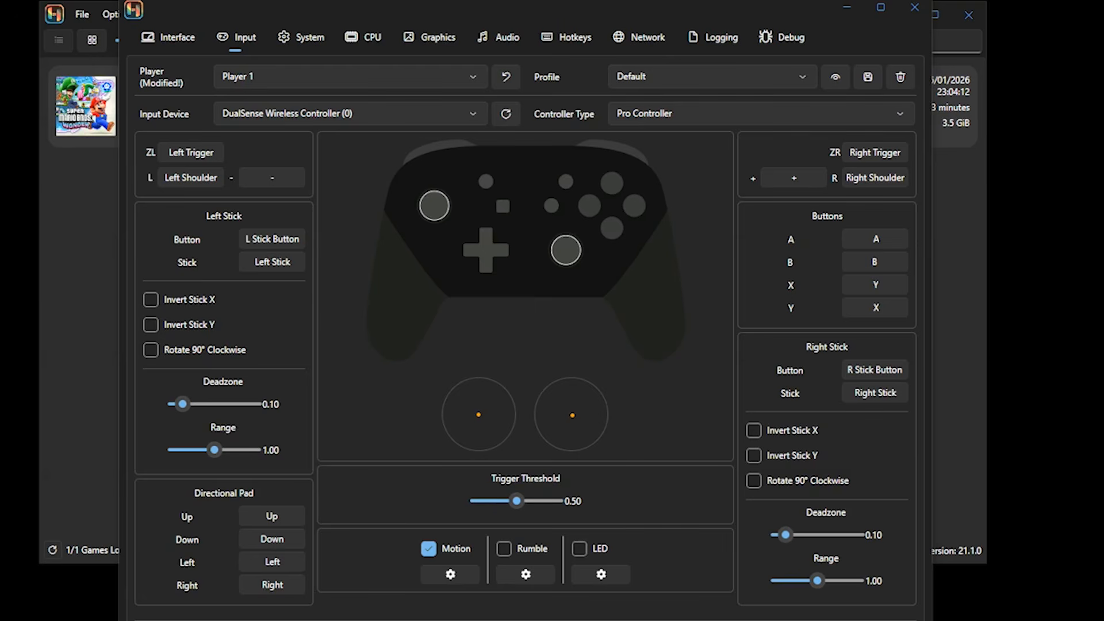
pyautogui.moveTo(838, 74)
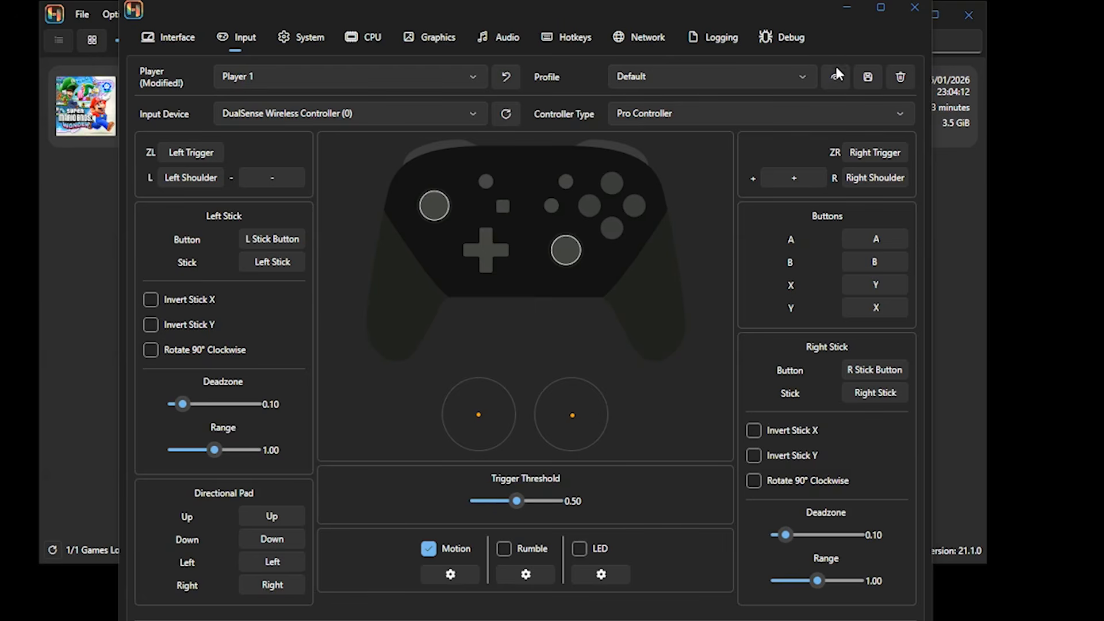
# - Set the DualSense's controller type to JoyCon Pair
pyautogui.click(759, 114)
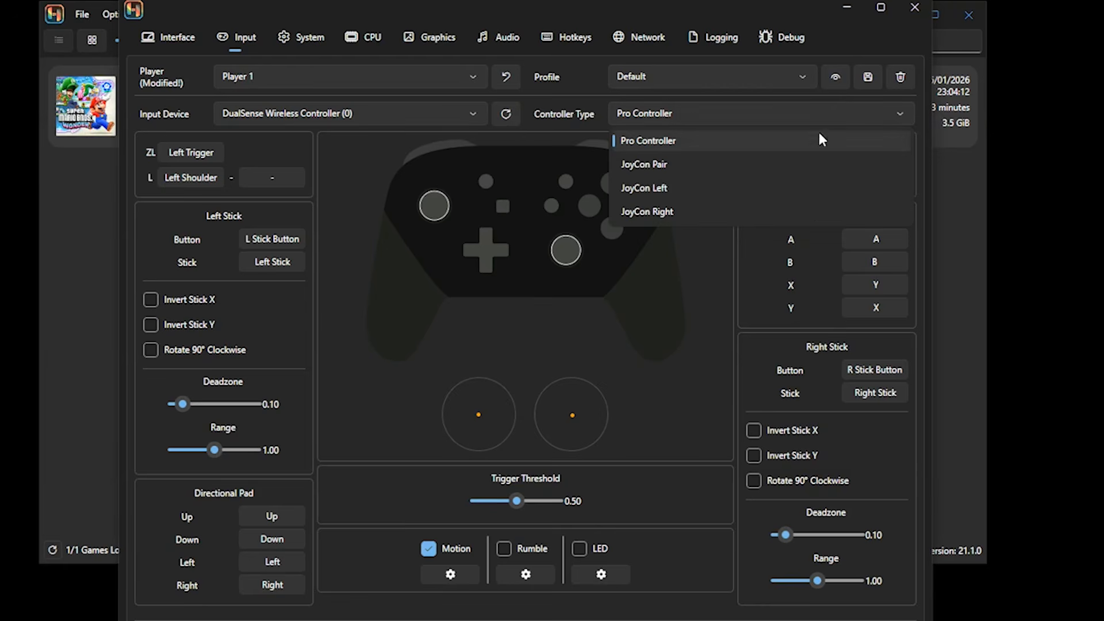
pyautogui.moveTo(813, 164)
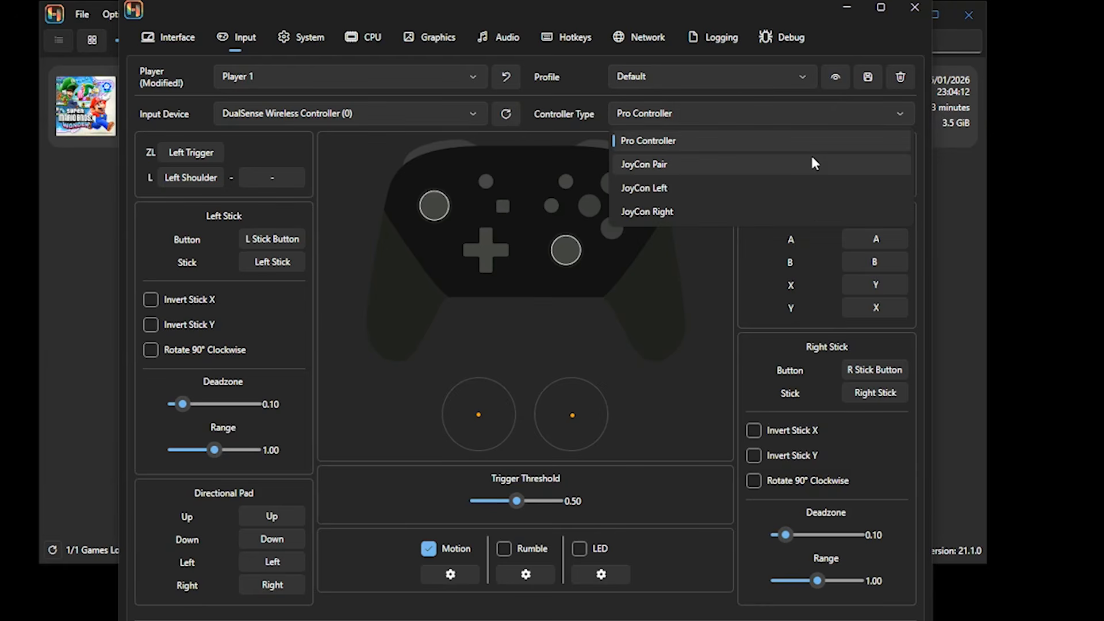
pyautogui.click(642, 165)
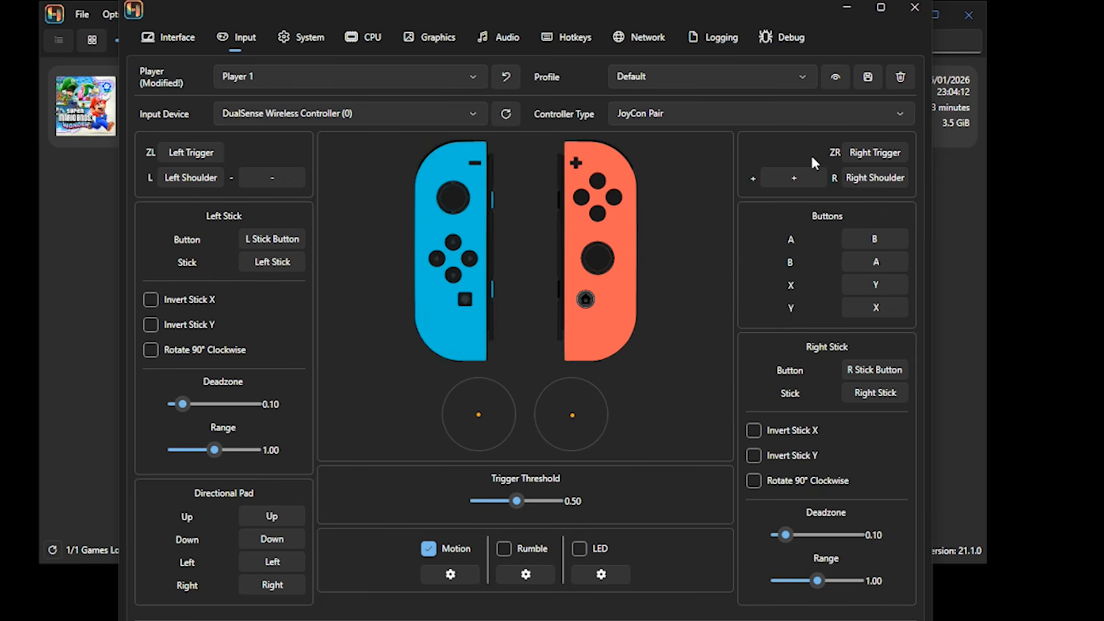
pyautogui.moveTo(818, 152)
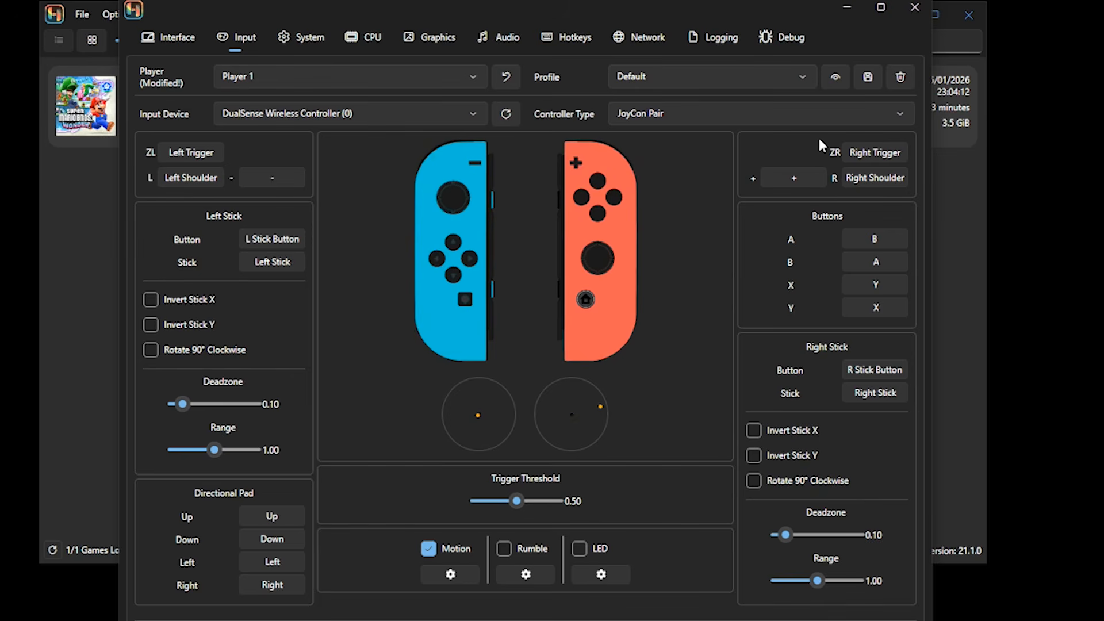
pyautogui.click(437, 37)
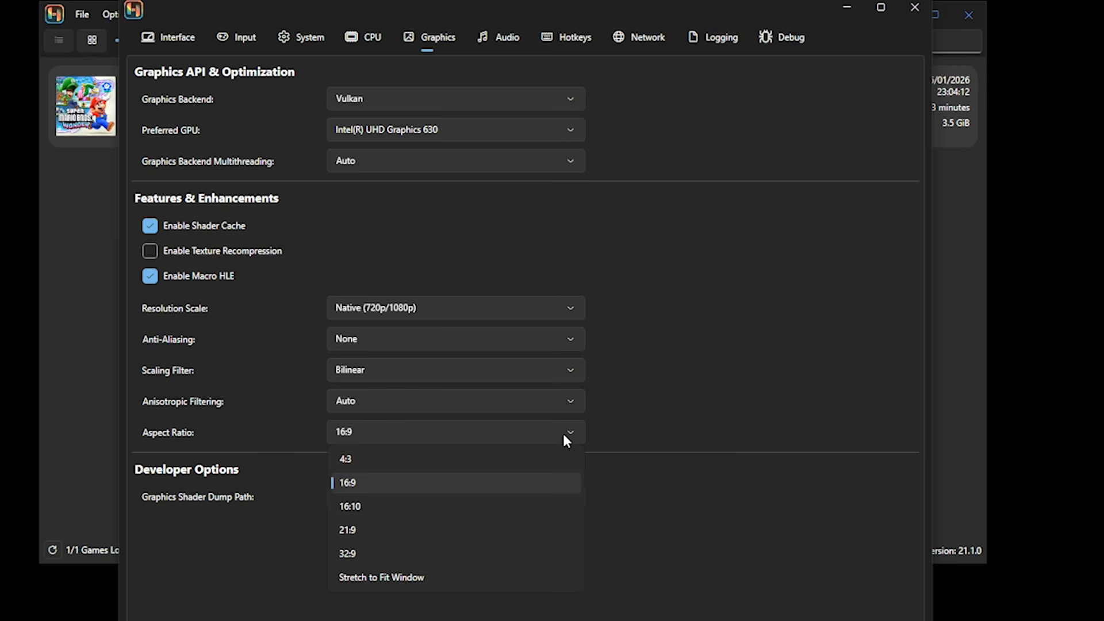
pyautogui.moveTo(612, 442)
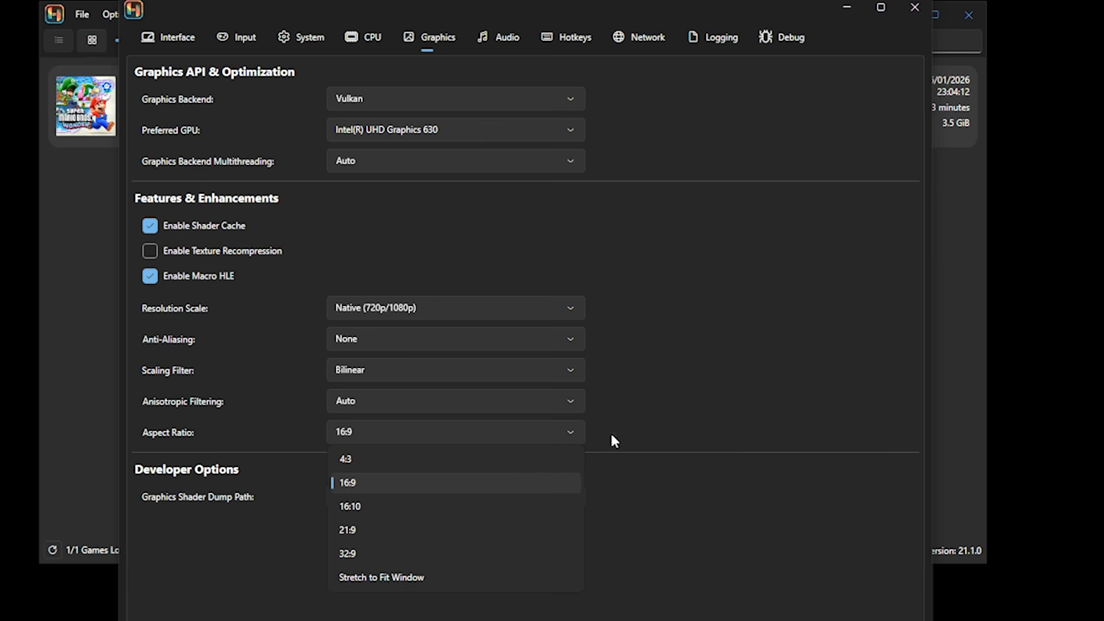
# - In the Graphics settings with Vulkan backend, keep the aspect ratio at 16:9
pyautogui.click(347, 482)
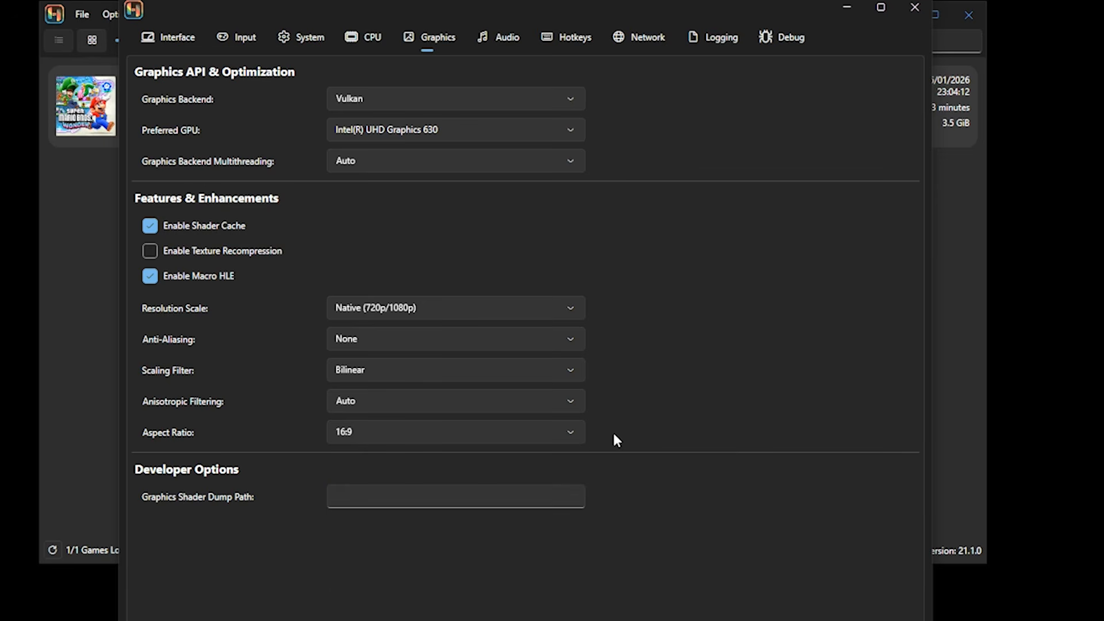
pyautogui.moveTo(614, 417)
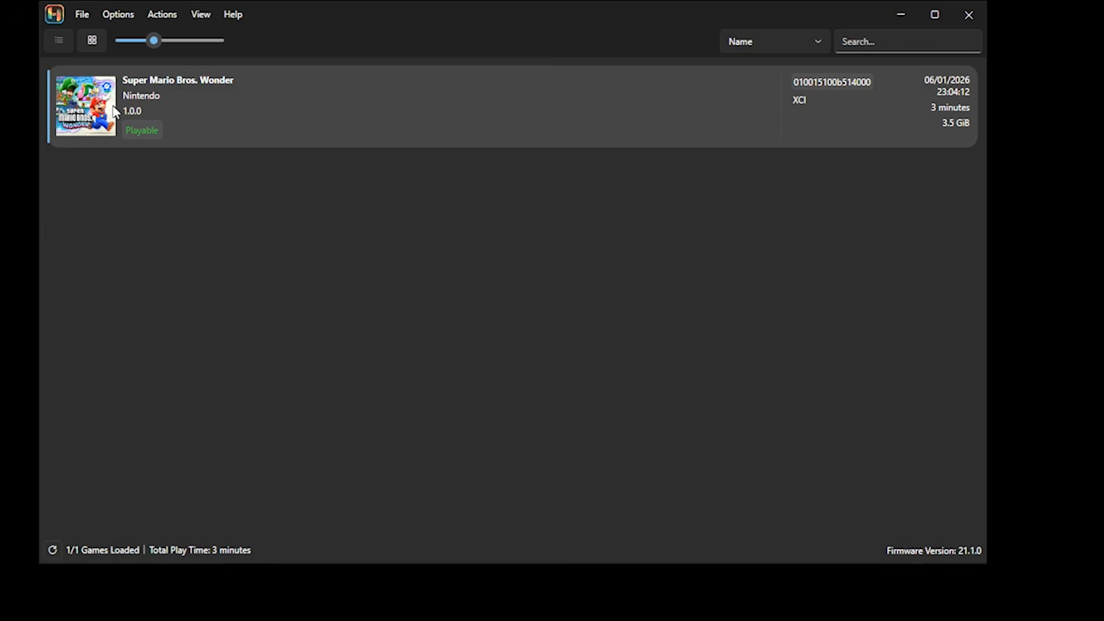
# - Launch Super Mario Bros. Wonder from the game library
pyautogui.doubleClick(84, 106)
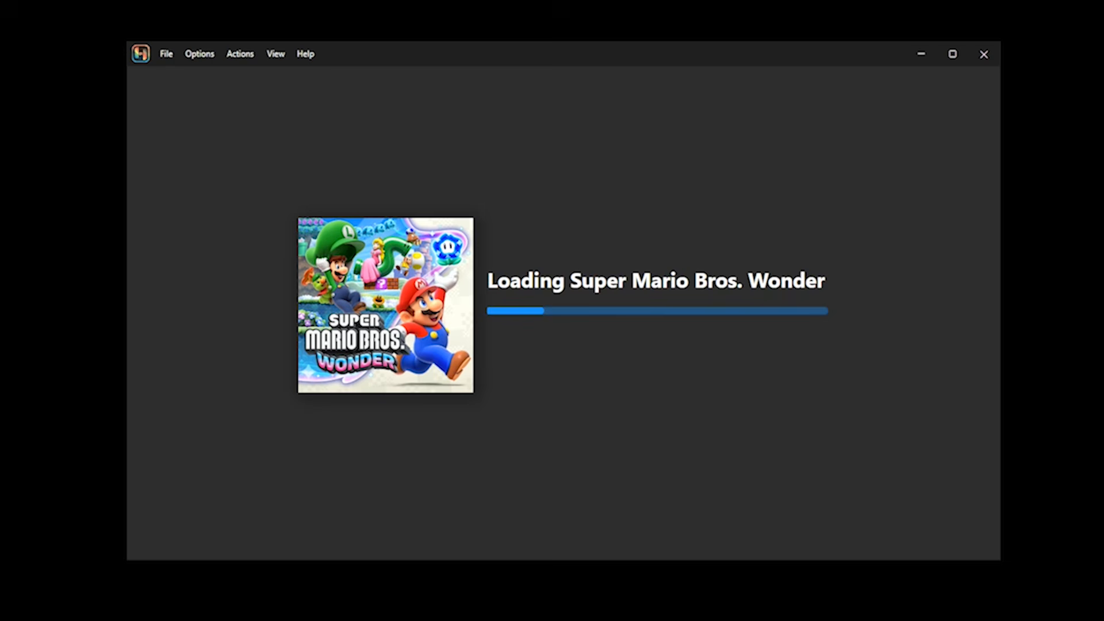